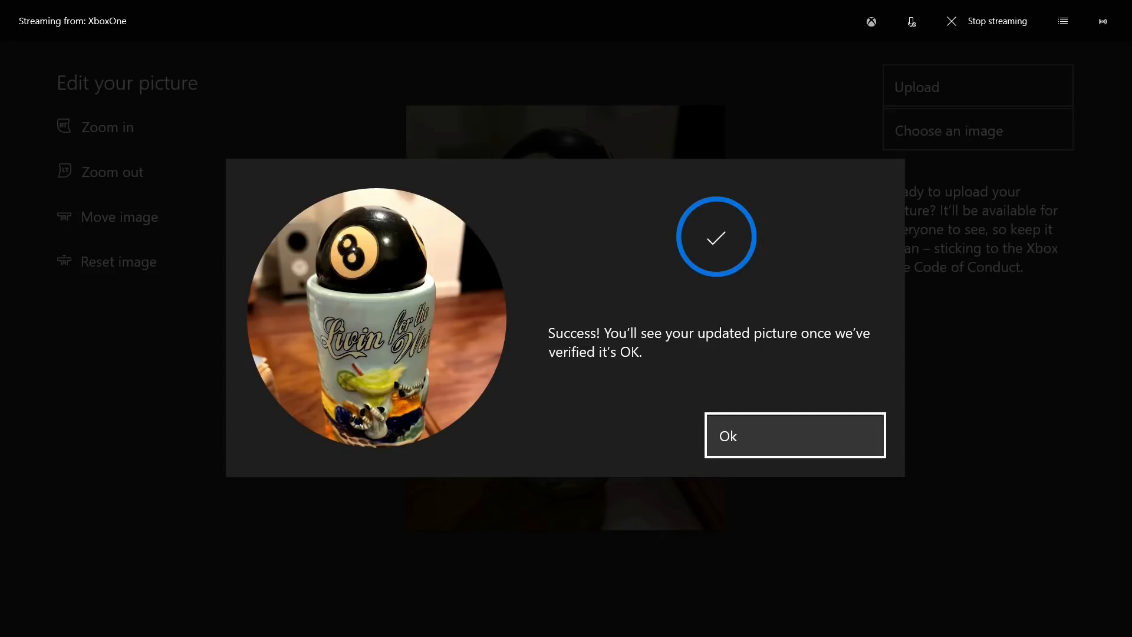
# Dismiss the 8-ball shot glass gamerpic upload success message with Ok.
pyautogui.click(794, 435)
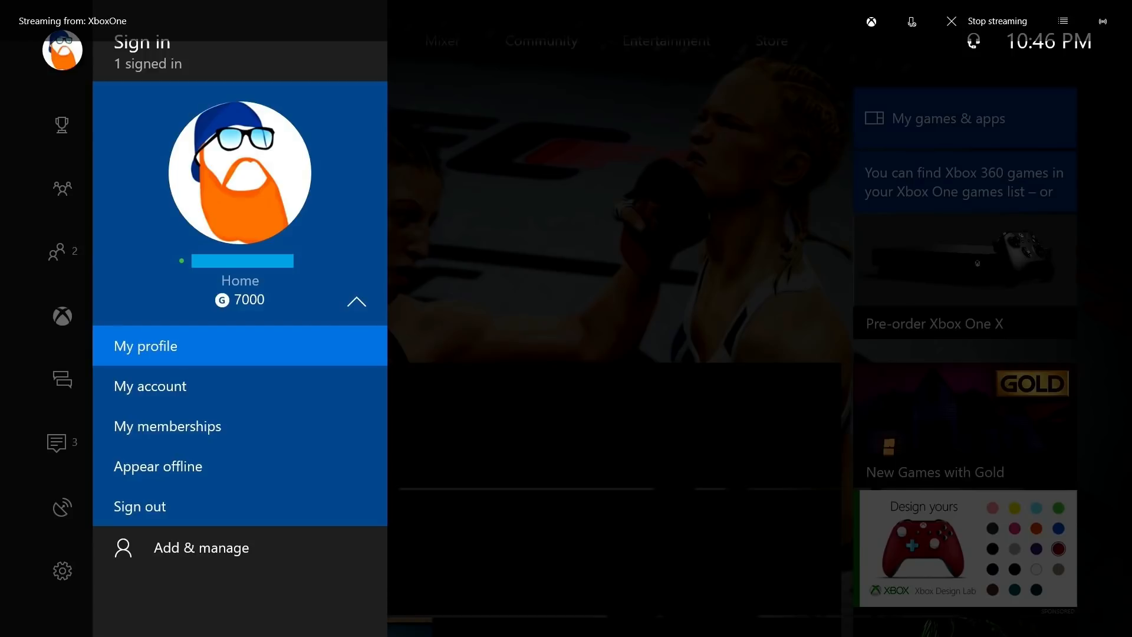
# Select My profile in the guide's Sign in panel.
pyautogui.click(146, 345)
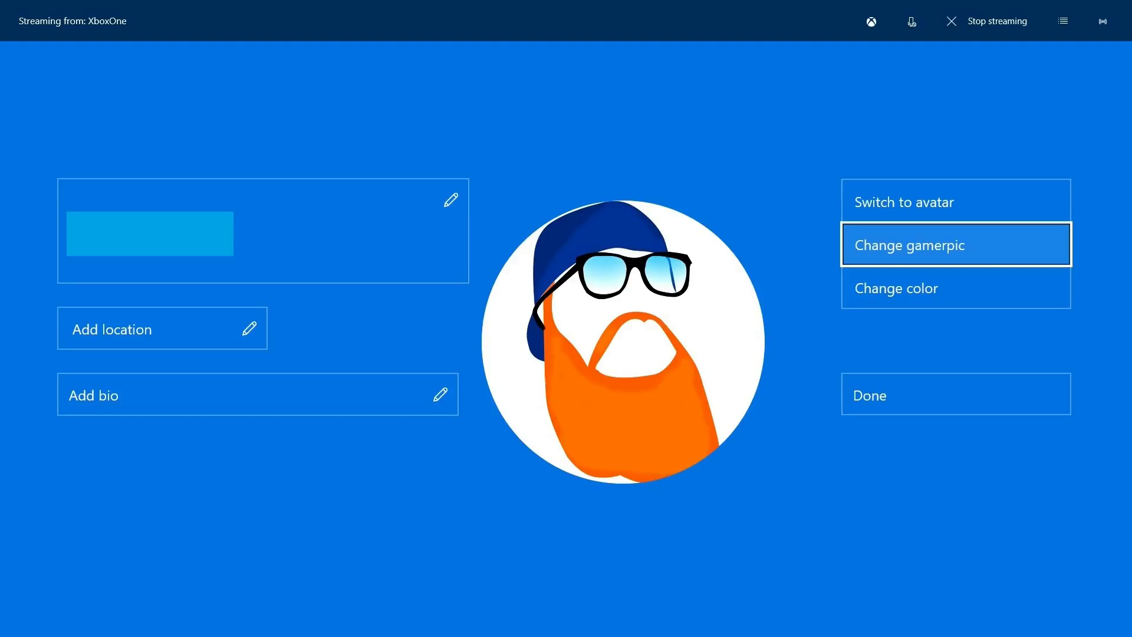
# Select Change gamerpic on the profile customization screen.
pyautogui.click(955, 245)
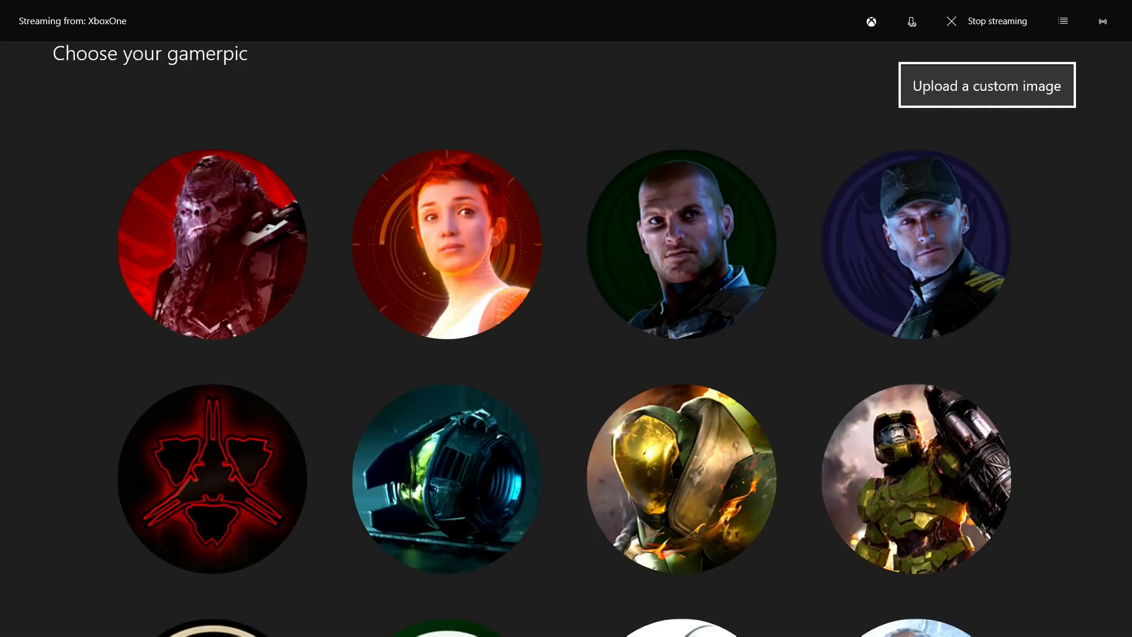
# Choose Upload a custom image to load the 8-ball shot glass photo.
pyautogui.click(987, 84)
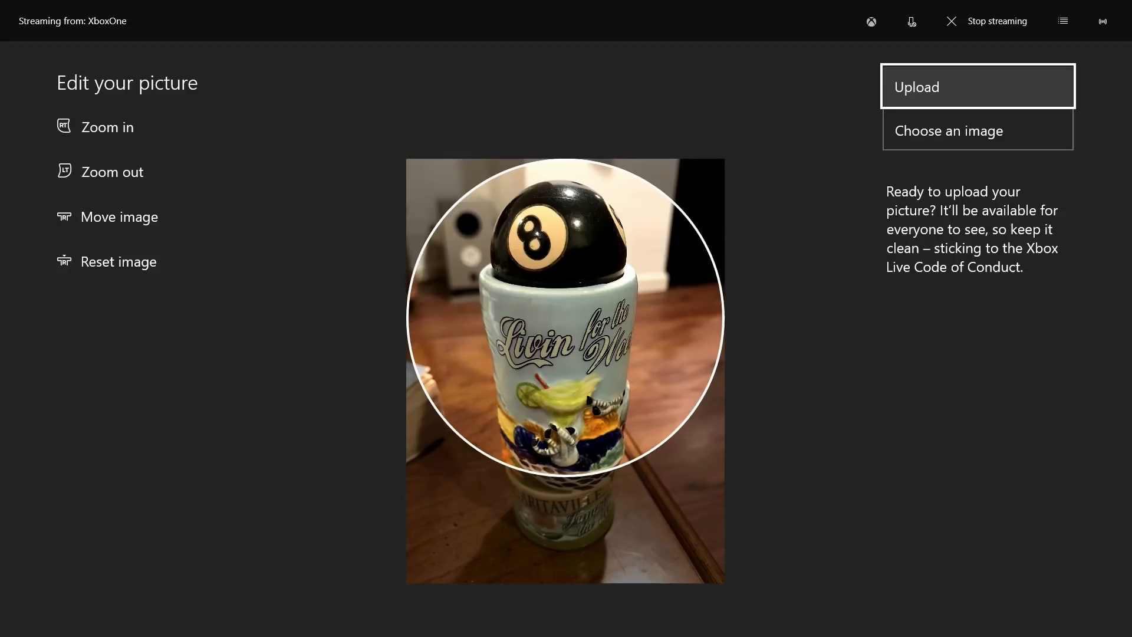
# Upload the circle-cropped 8-ball shot glass photo from Edit your picture.
pyautogui.click(978, 86)
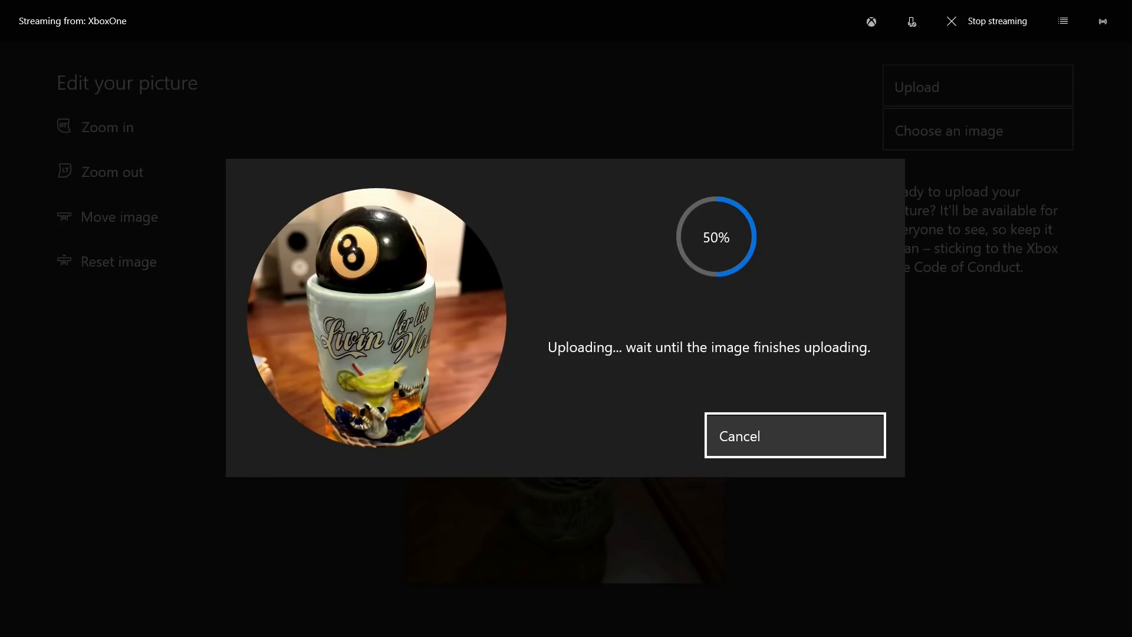